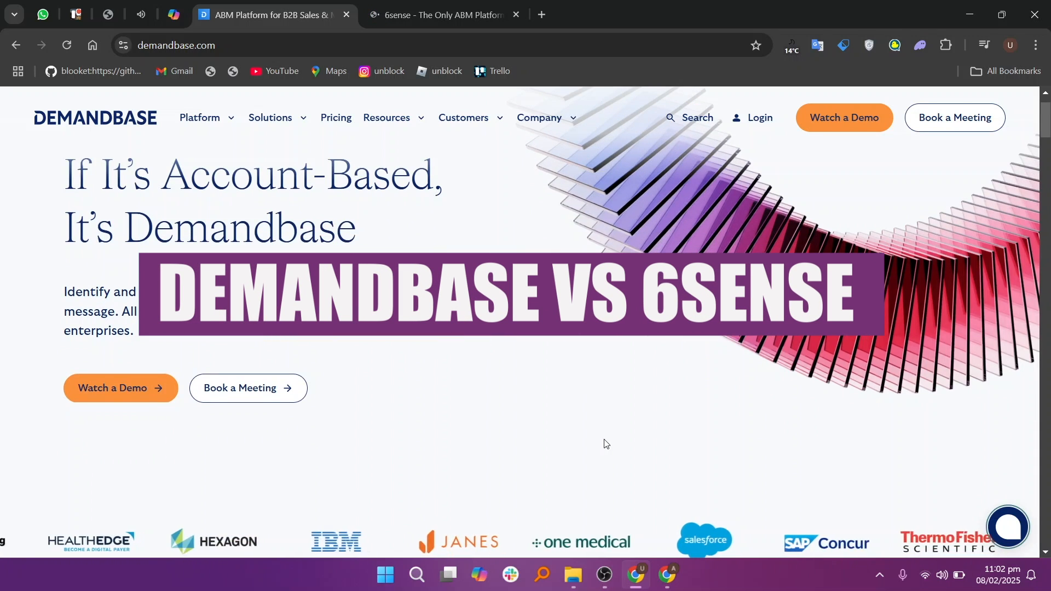
- Look through the Demandbase homepage and open its pricing page
scroll(down, 3)
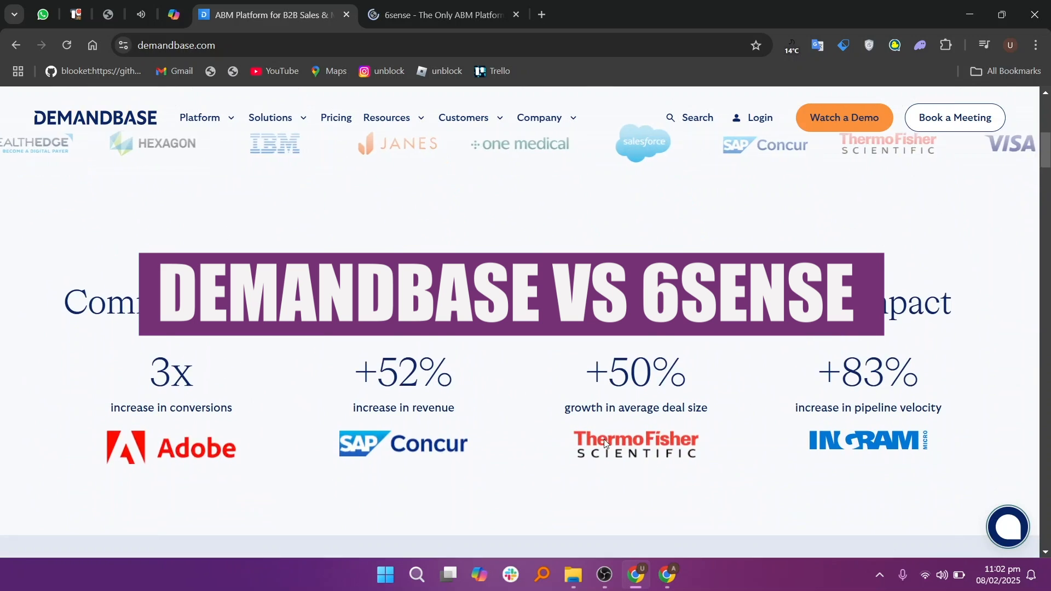
scroll(down, 3)
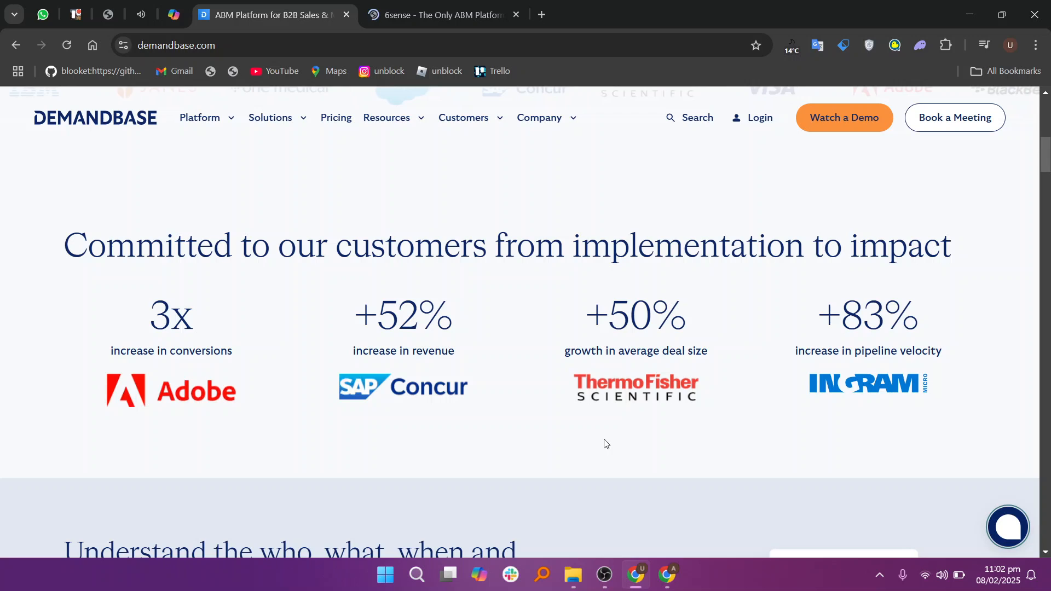
scroll(down, 3)
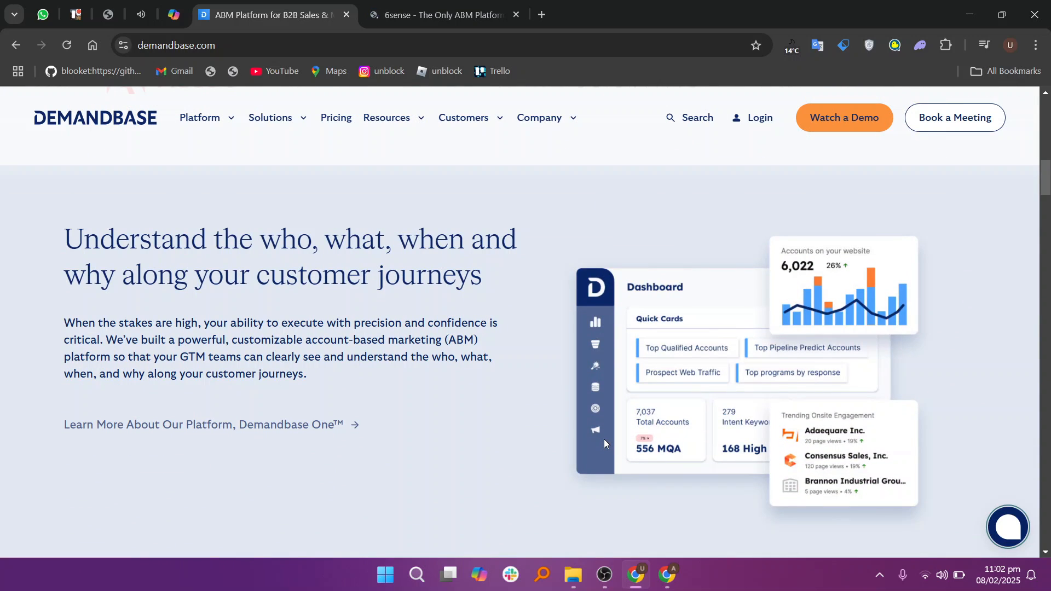
scroll(down, 3)
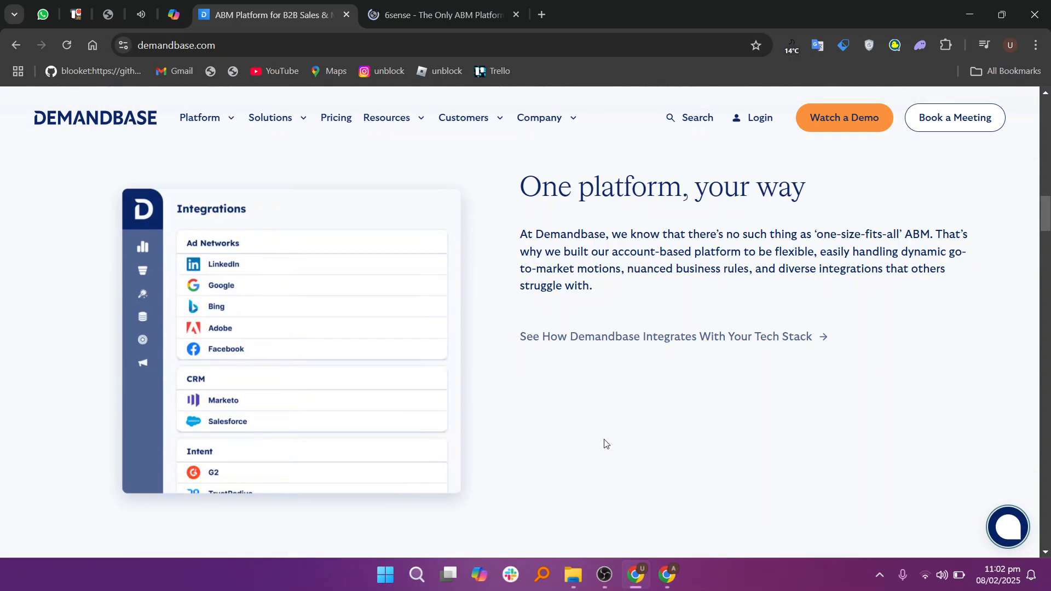
scroll(down, 3)
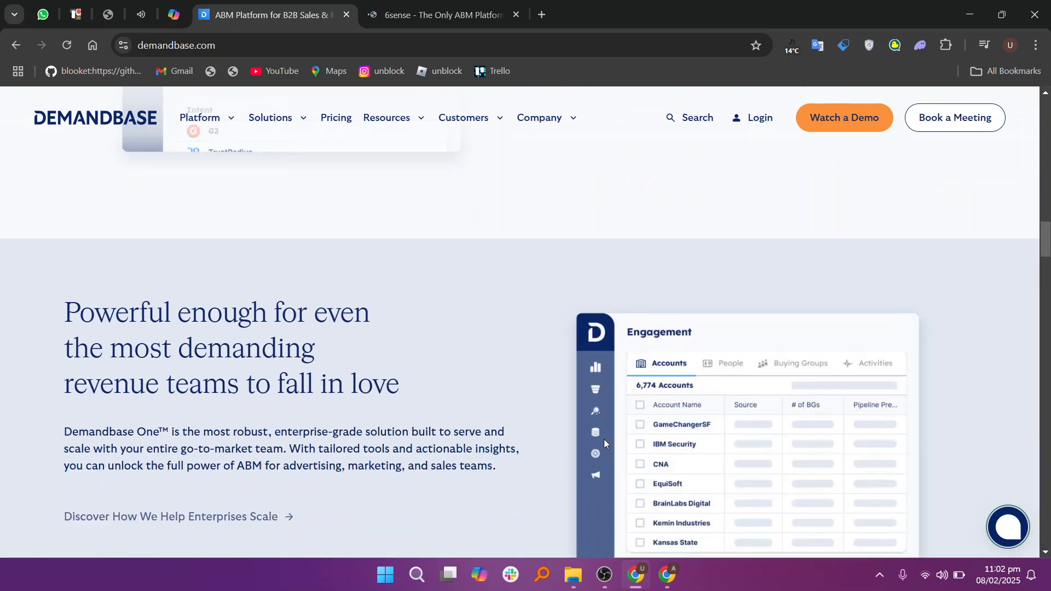
scroll(down, 3)
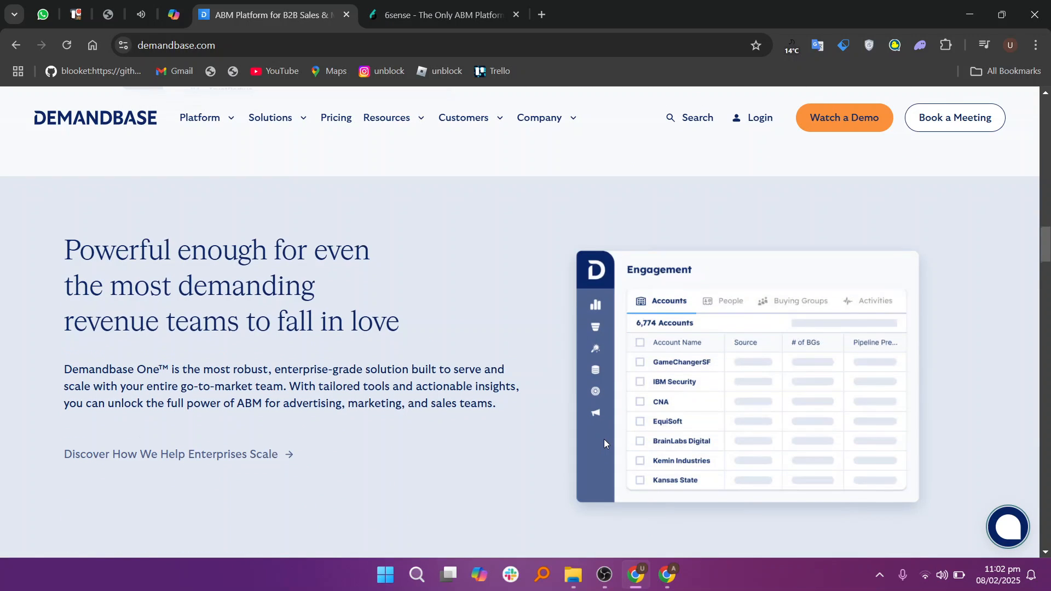
scroll(down, 3)
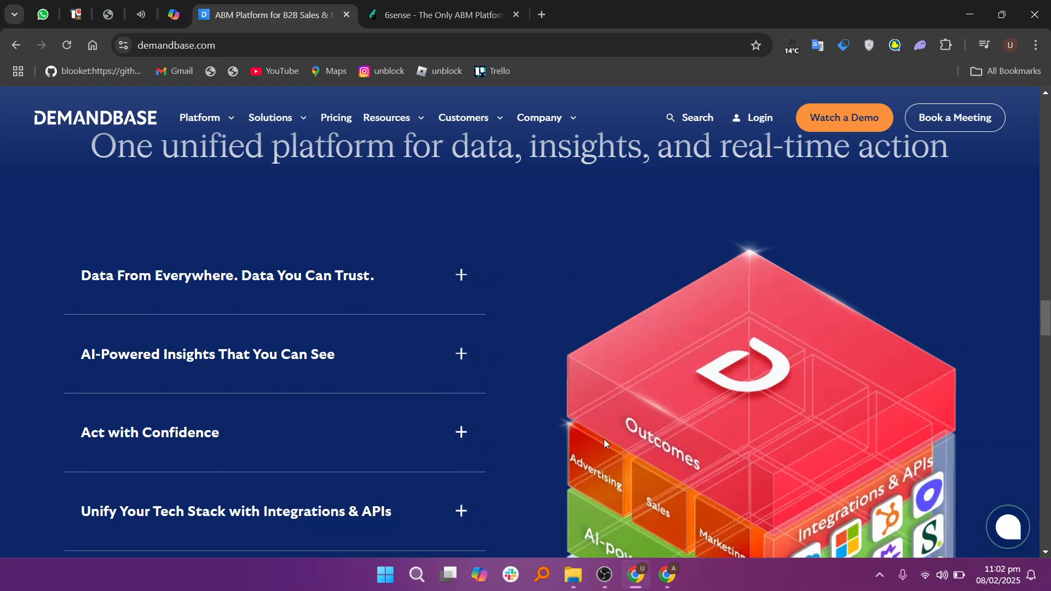
scroll(down, 3)
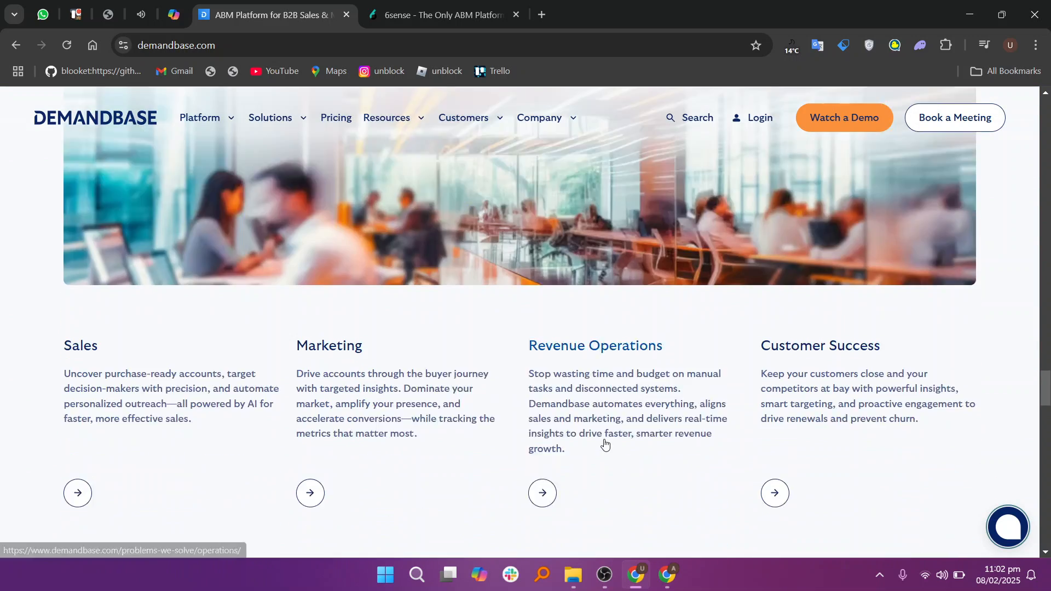
scroll(down, 3)
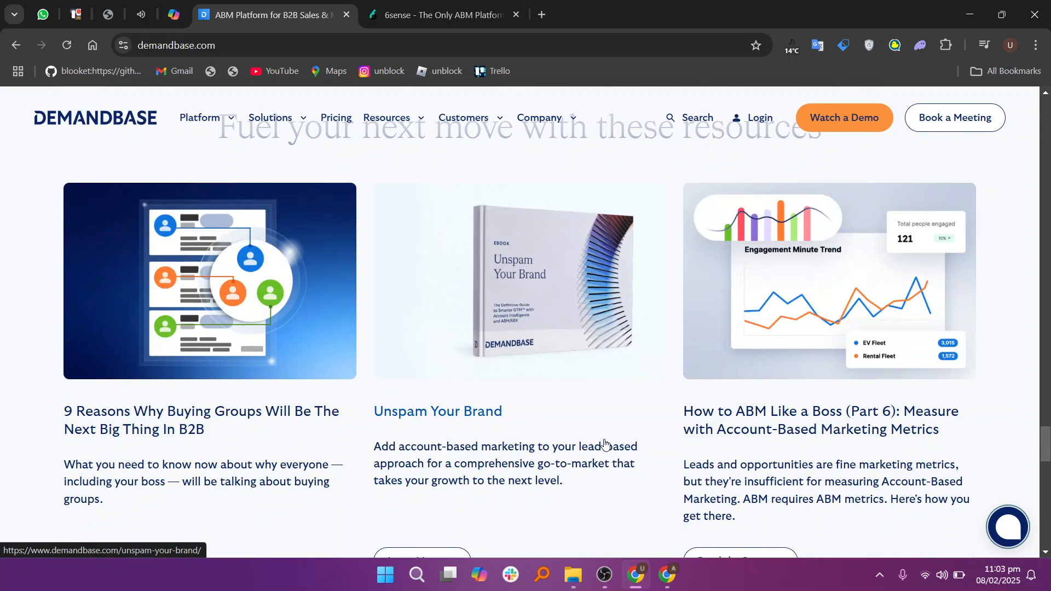
scroll(down, 3)
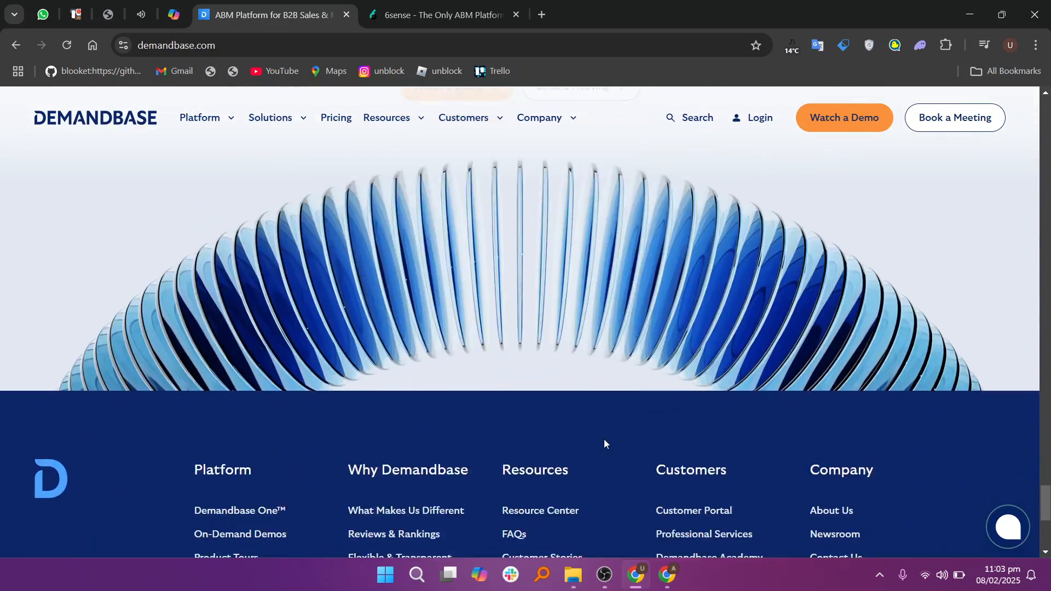
scroll(down, 3)
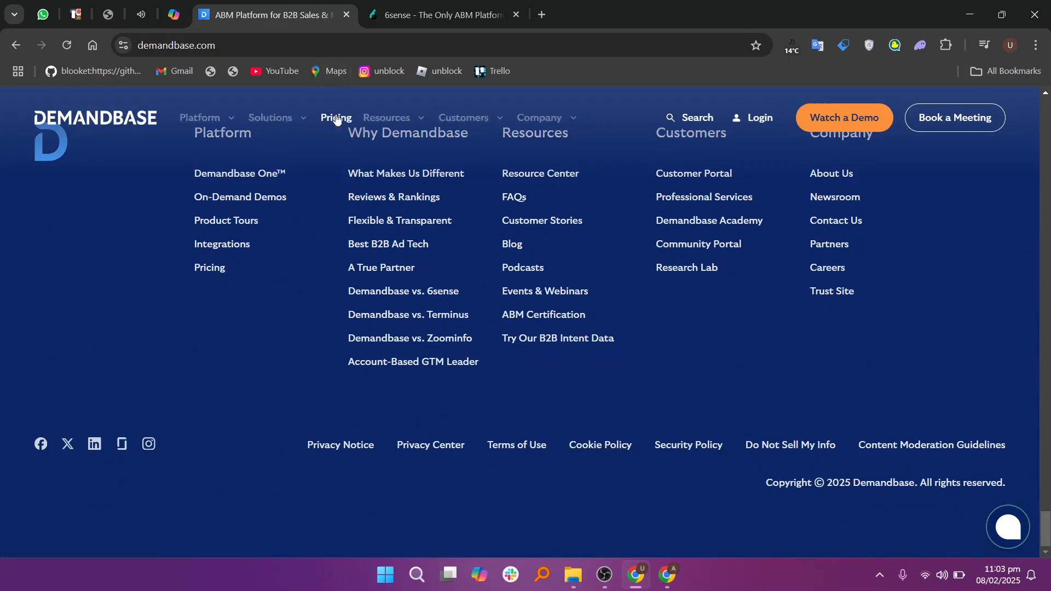
click(335, 117)
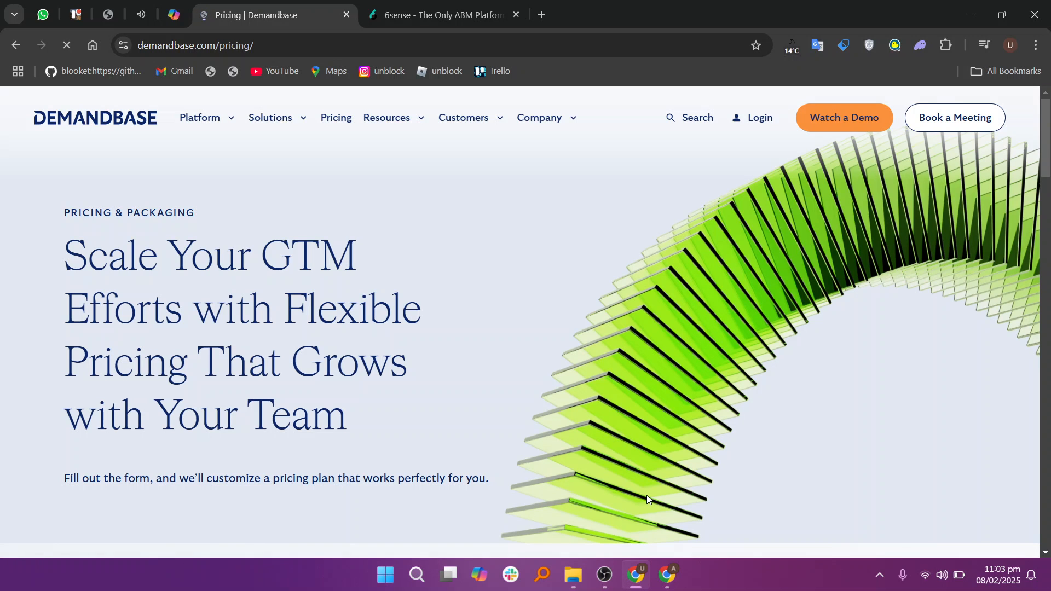
- Move to the 6sense homepage and dismiss its privacy notice
click(442, 15)
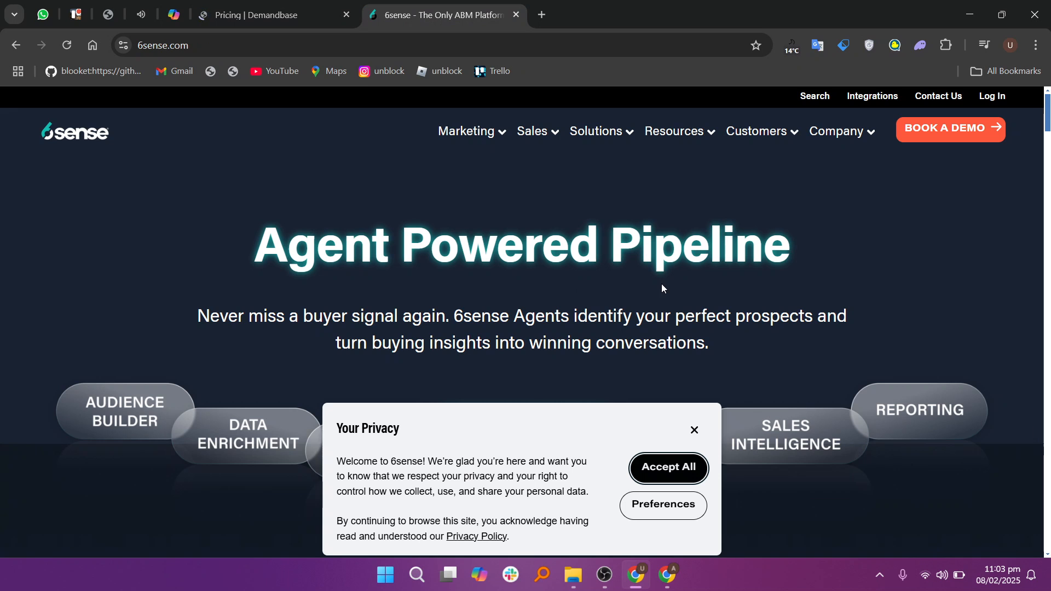
scroll(down, 3)
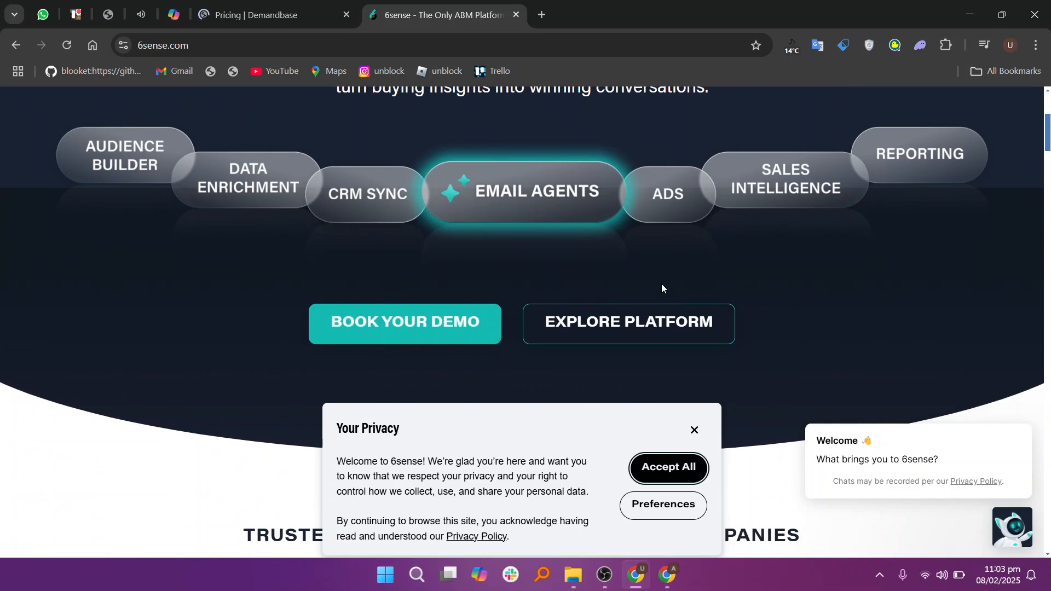
mouse_move(694, 430)
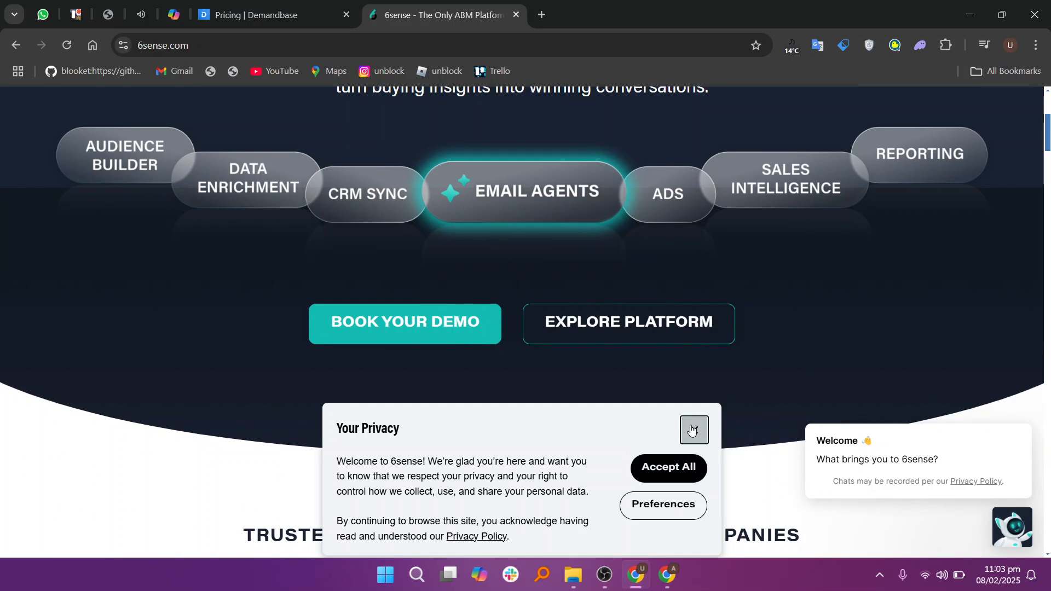
click(693, 429)
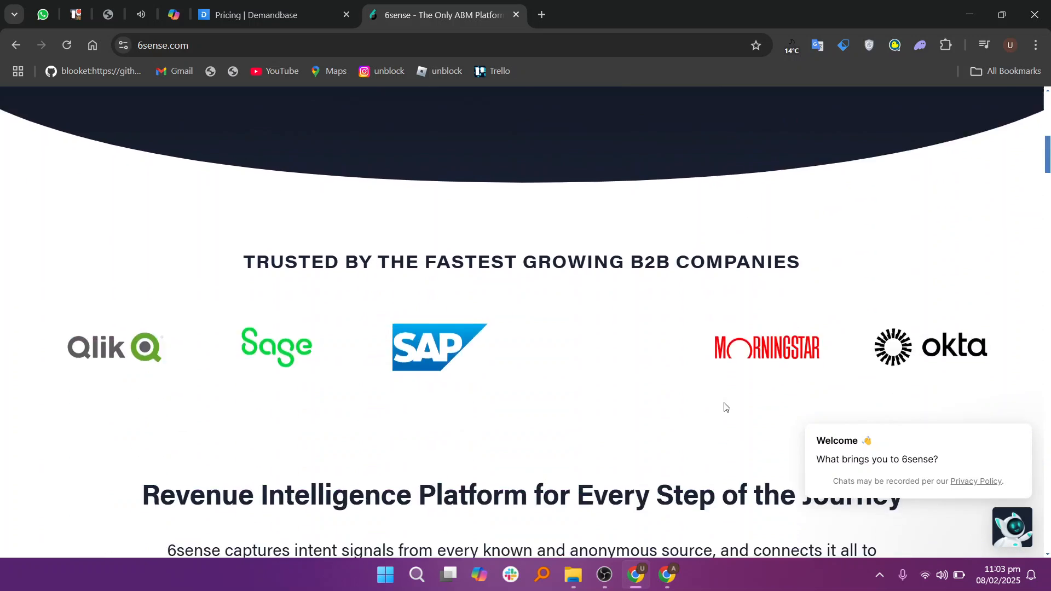
- Scroll the 6sense homepage past customer logos, How It Works, AI Email Agents and Agent Playbooks
scroll(down, 3)
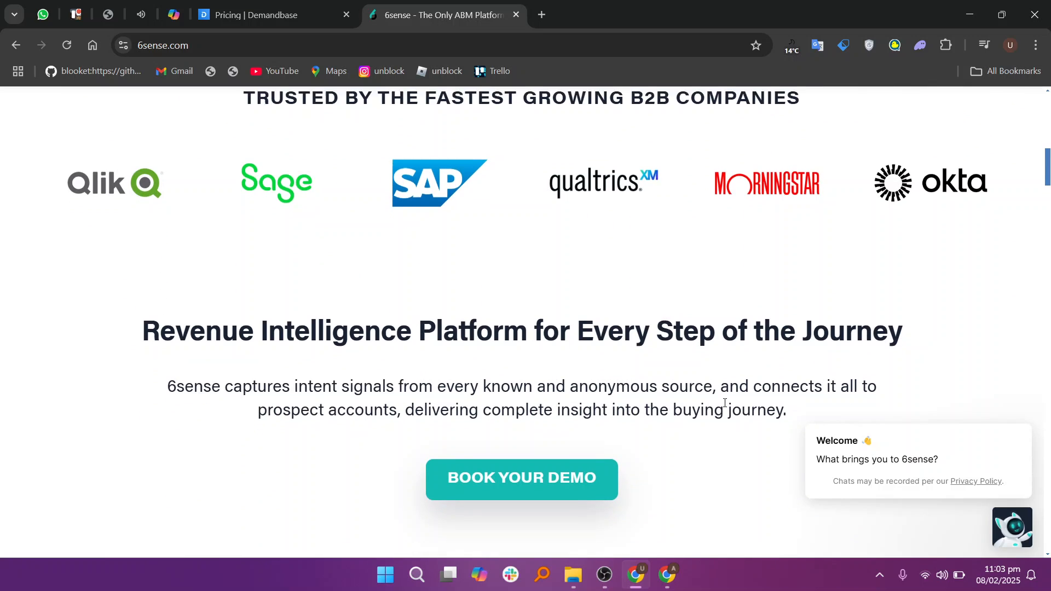
scroll(down, 3)
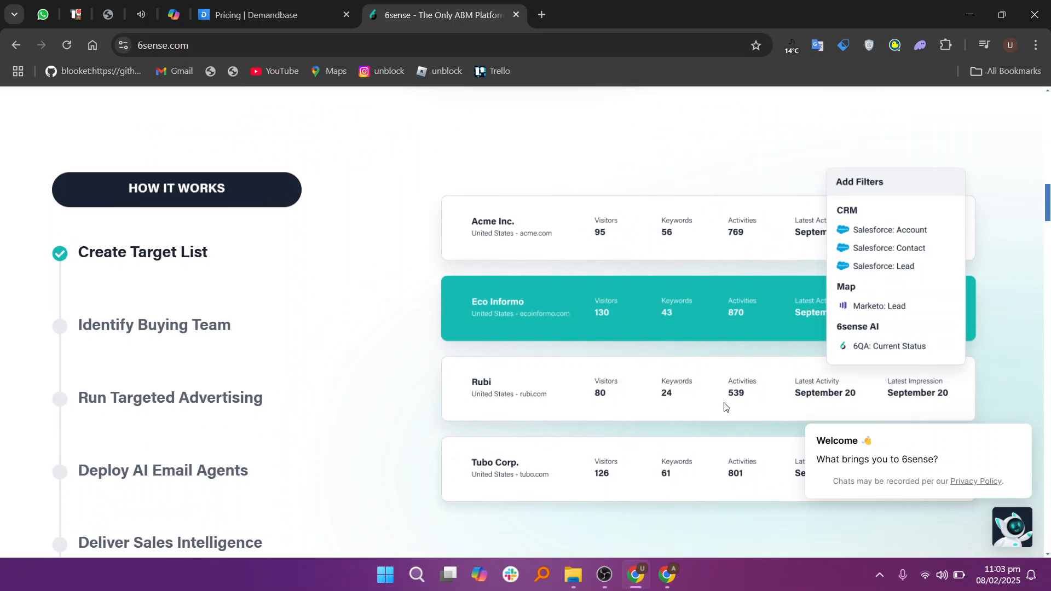
scroll(down, 3)
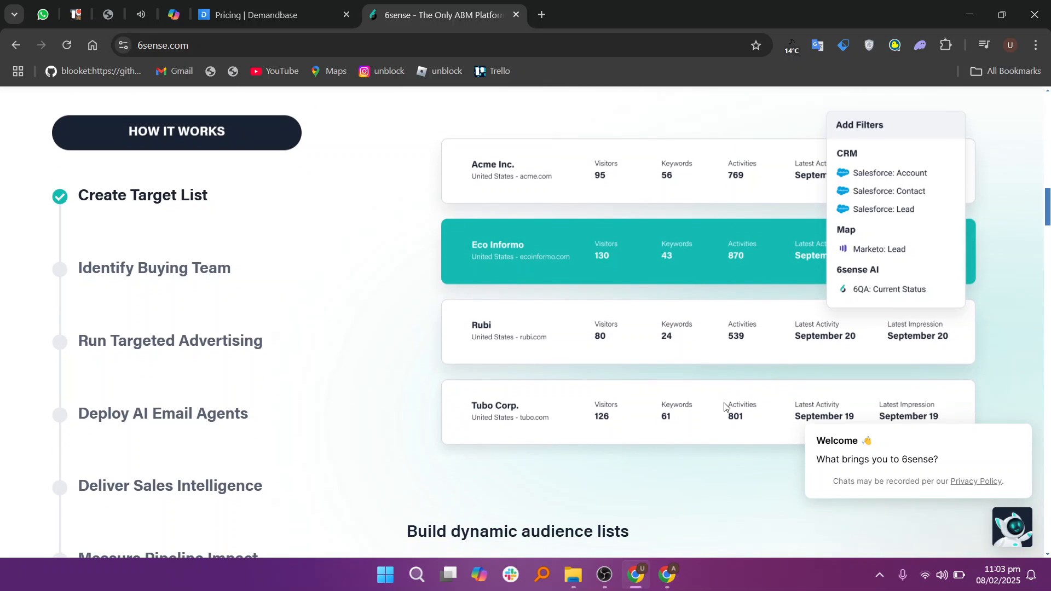
scroll(down, 3)
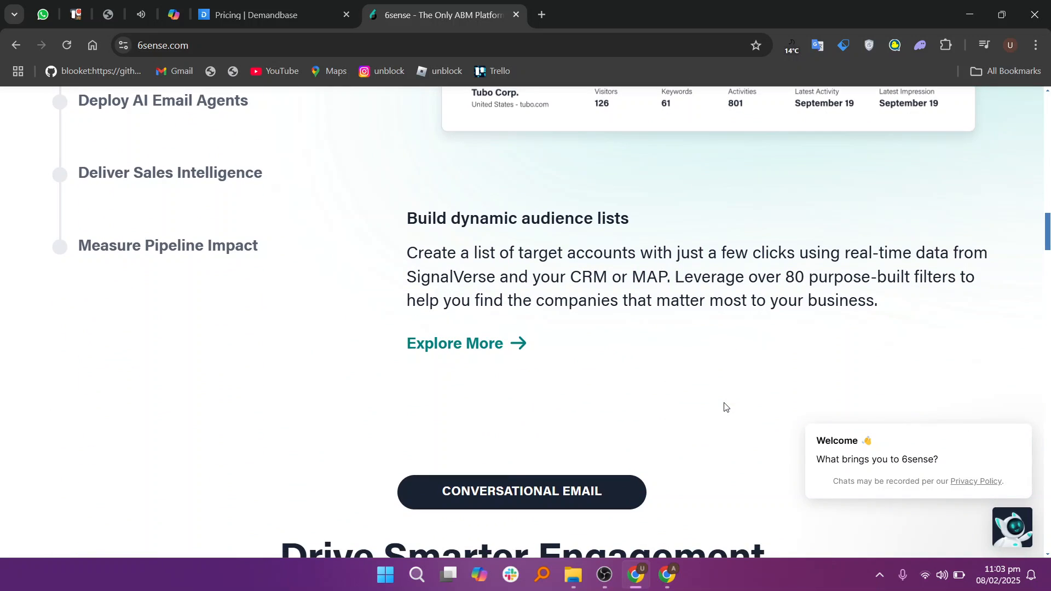
scroll(down, 3)
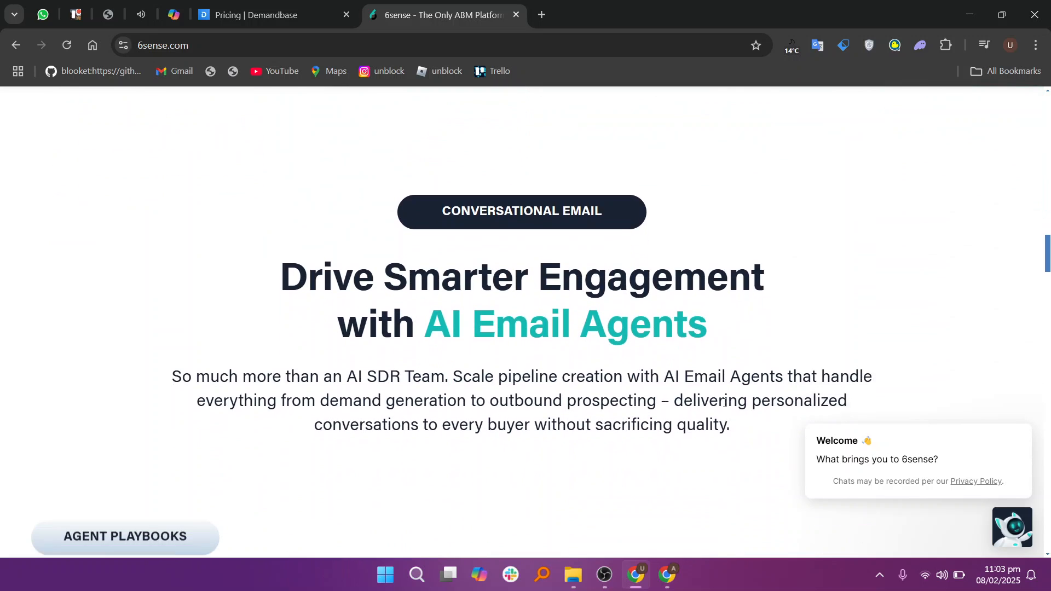
scroll(down, 3)
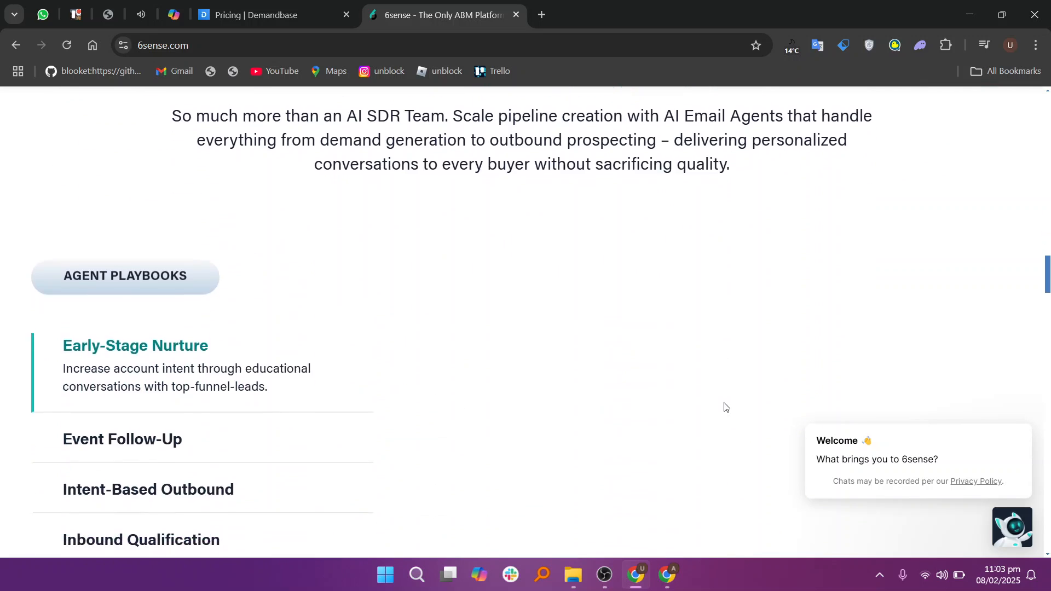
scroll(down, 3)
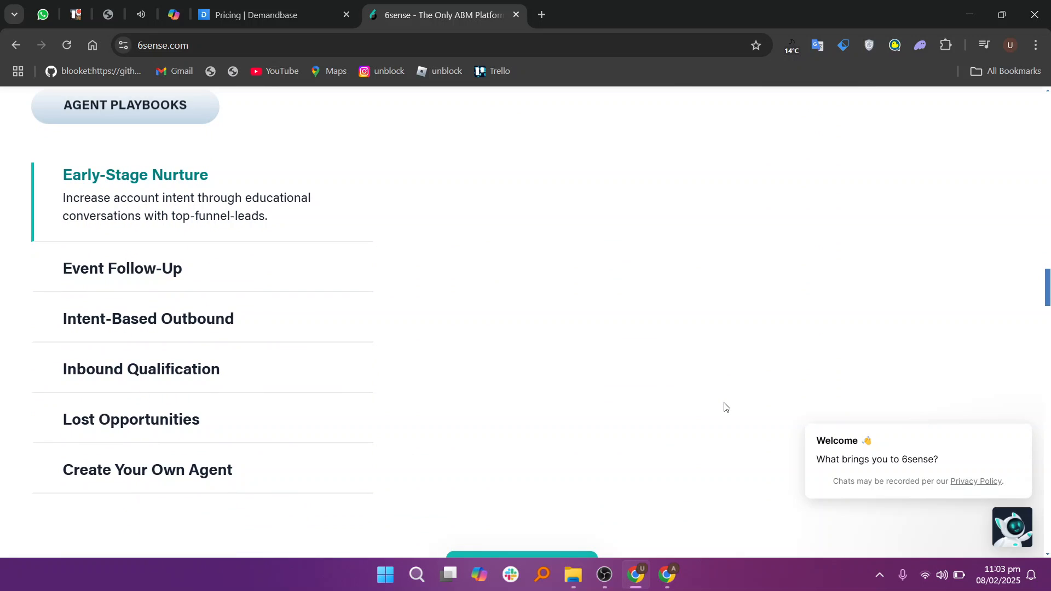
scroll(down, 3)
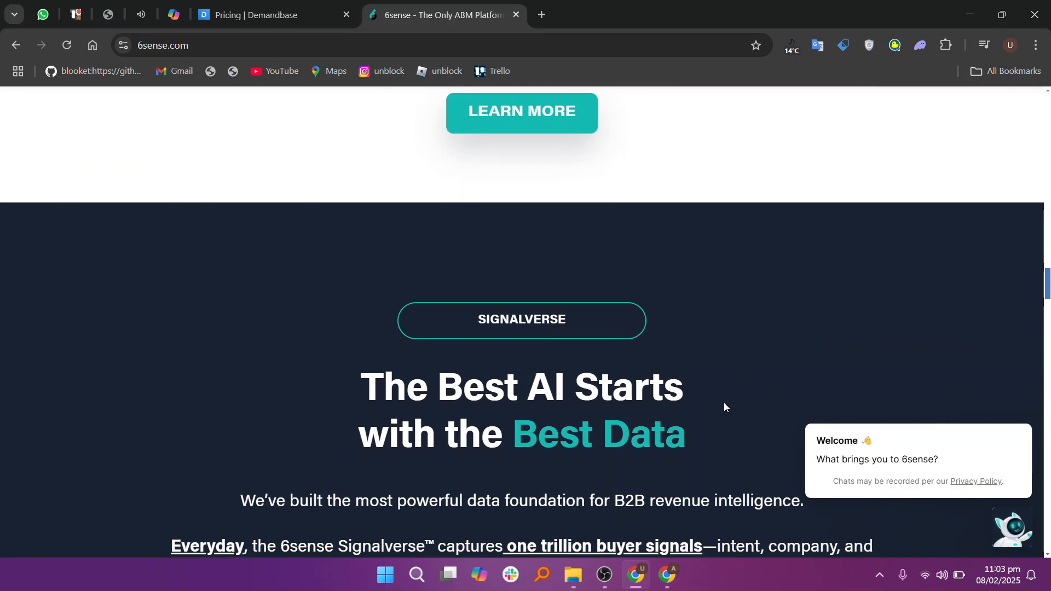
- Scroll the 6sense homepage past SignalVerse into the Sales Intelligence copilot section
scroll(down, 3)
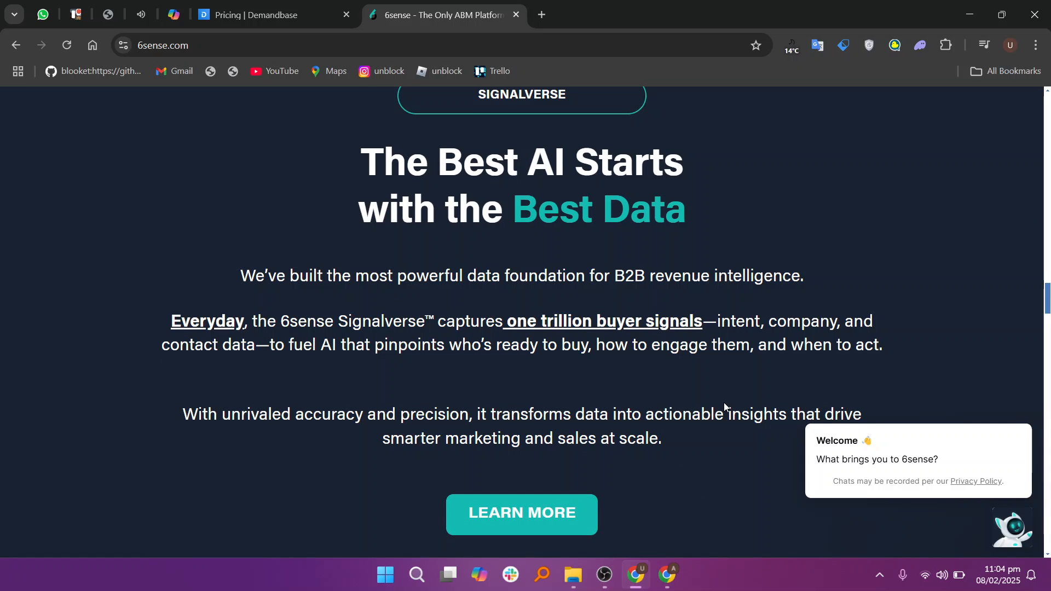
scroll(down, 3)
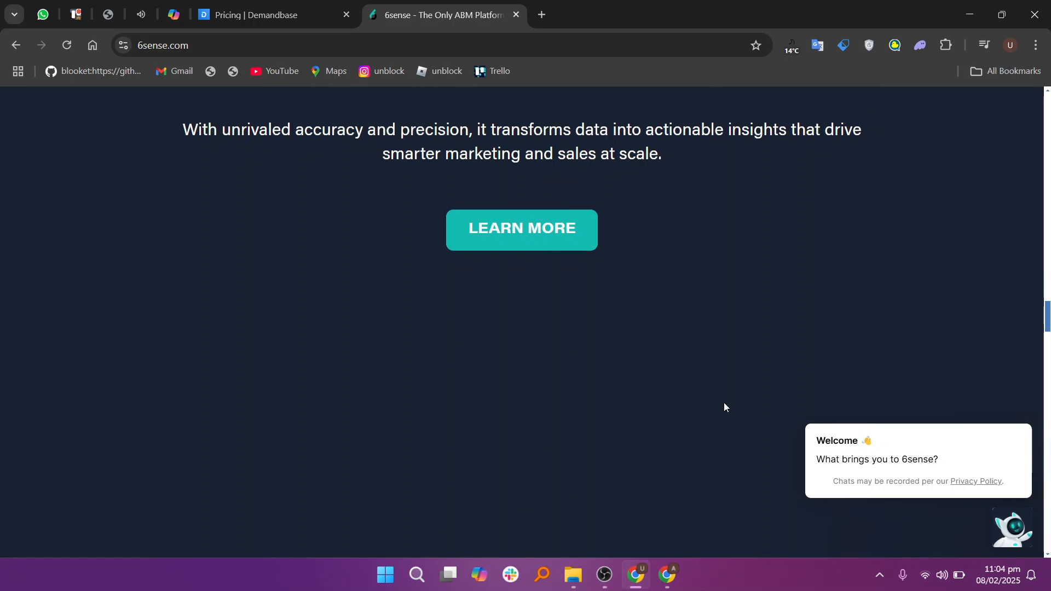
scroll(down, 3)
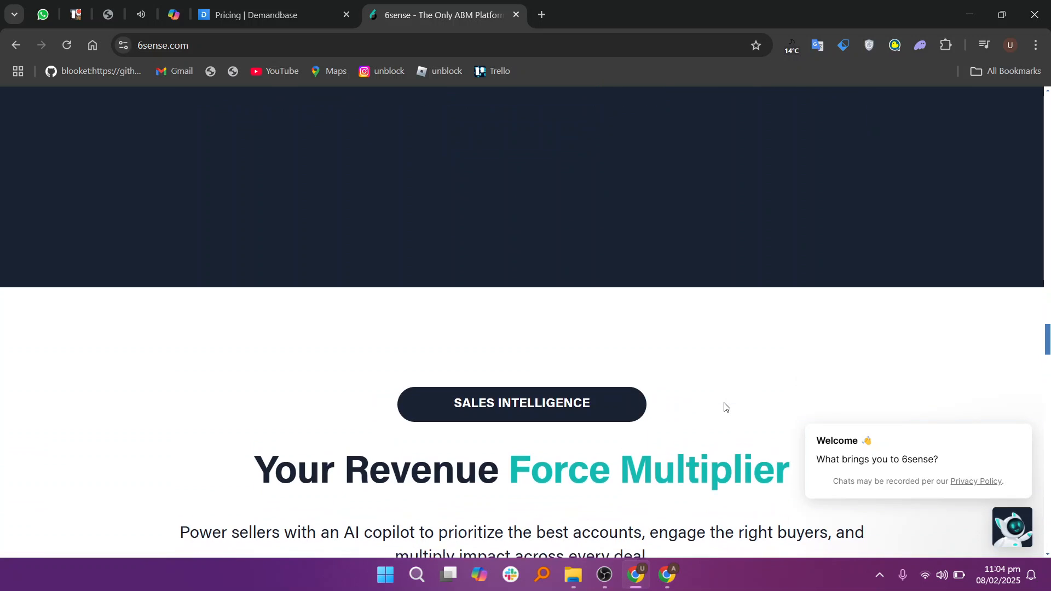
scroll(down, 3)
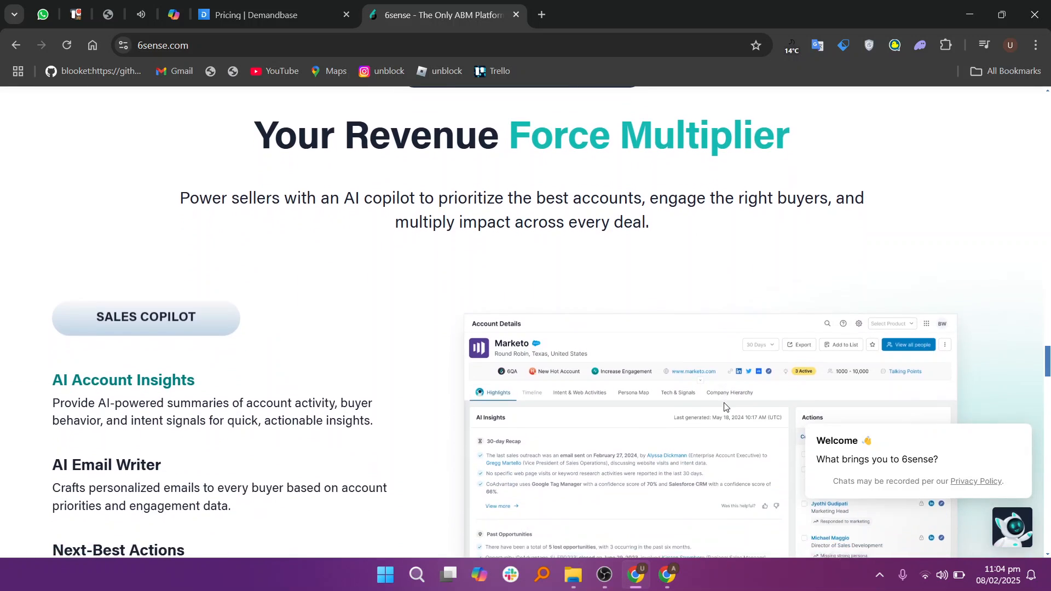
scroll(down, 3)
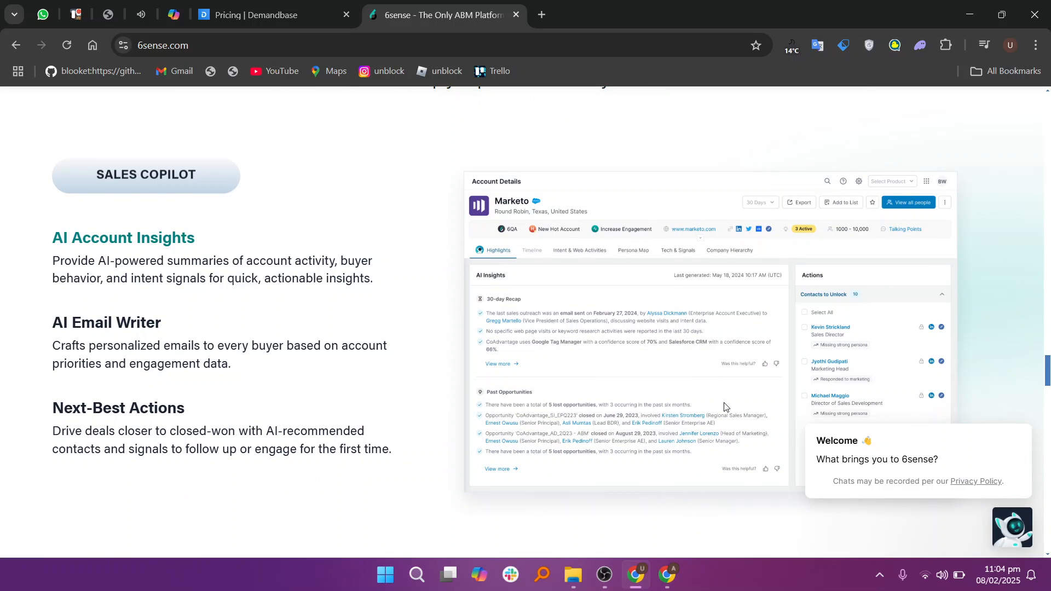
mouse_move(573, 577)
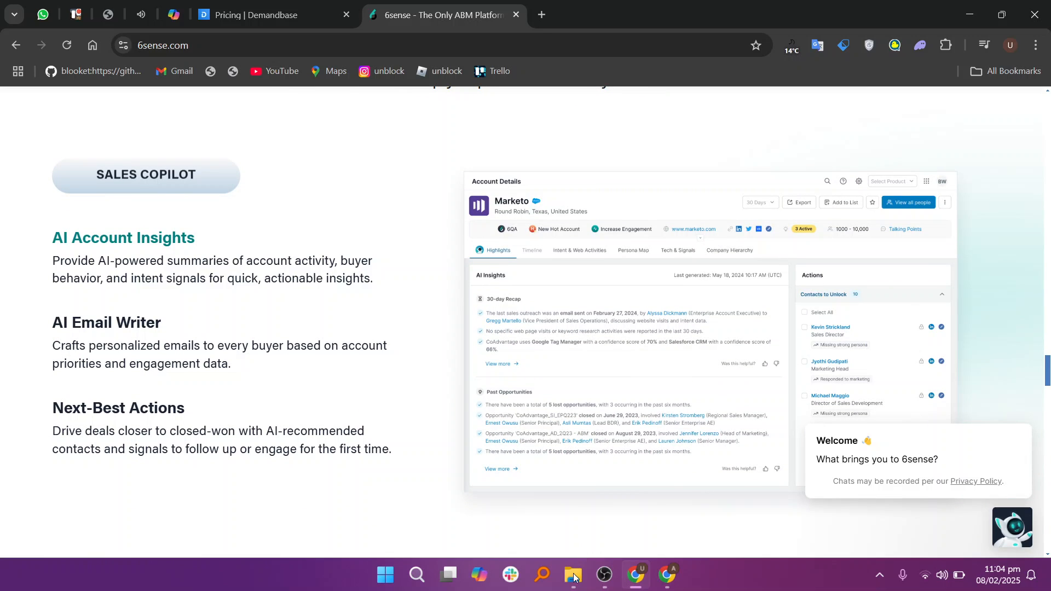